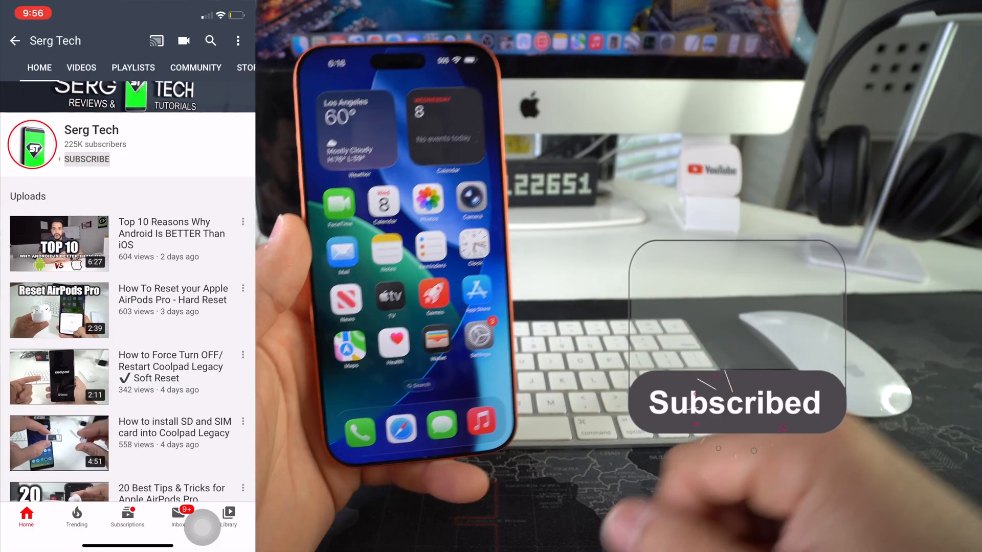
# Step: Swipe to the second home screen page showing Weather, Stocks and Find My
pyautogui.click(87, 159)
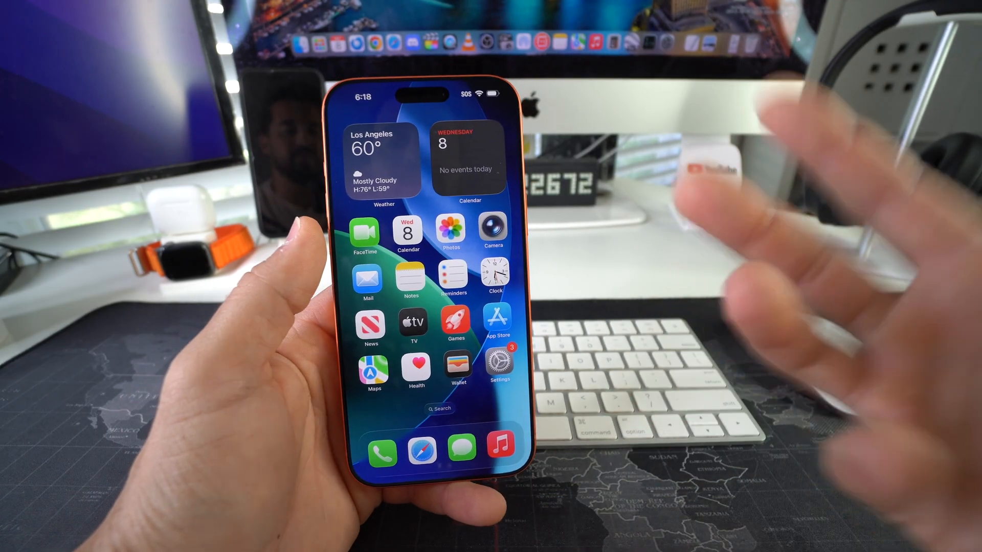
pyautogui.hscroll(-3)
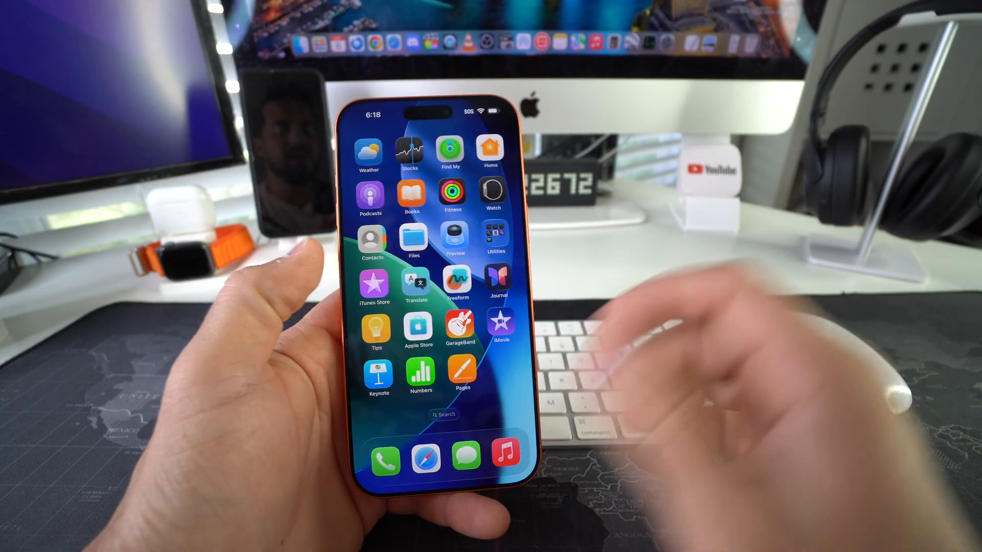